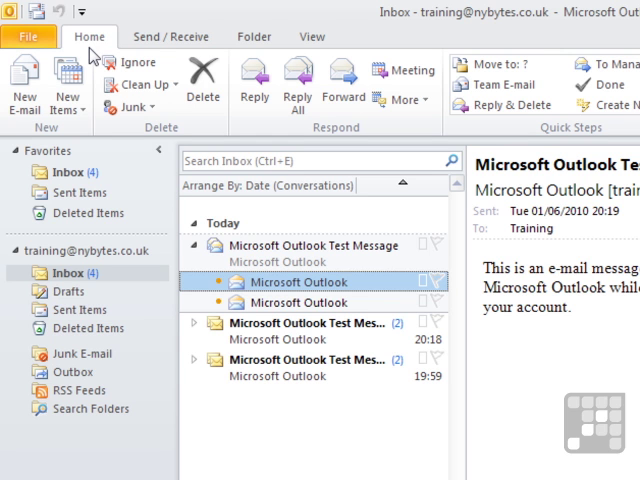
# Browse the Home and Folder ribbon tabs, ending on the View tab's layout commands
pyautogui.click(172, 36)
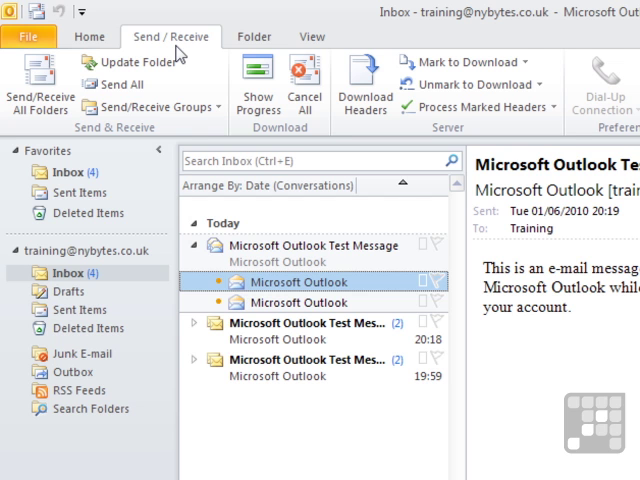
pyautogui.click(254, 36)
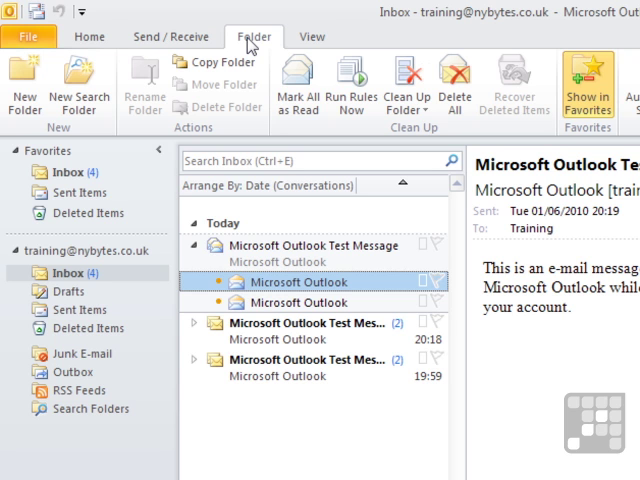
pyautogui.moveTo(282, 46)
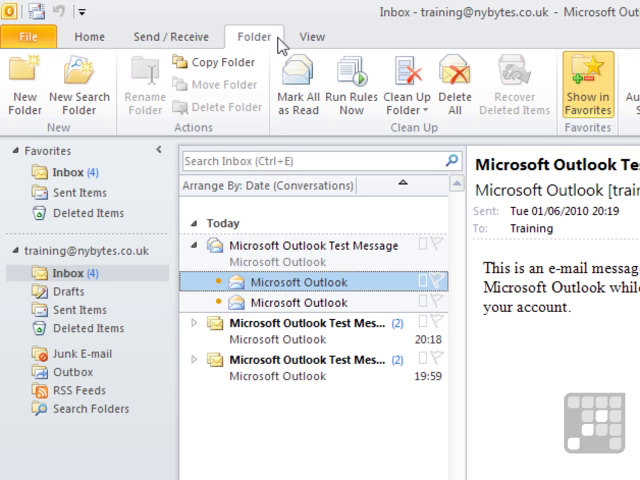
pyautogui.click(312, 36)
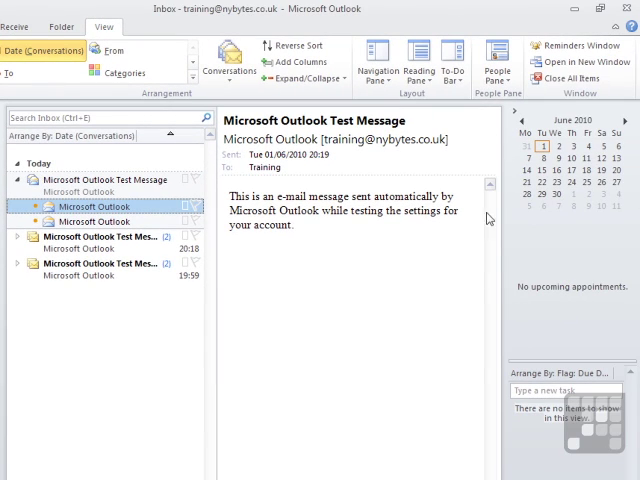
pyautogui.moveTo(478, 114)
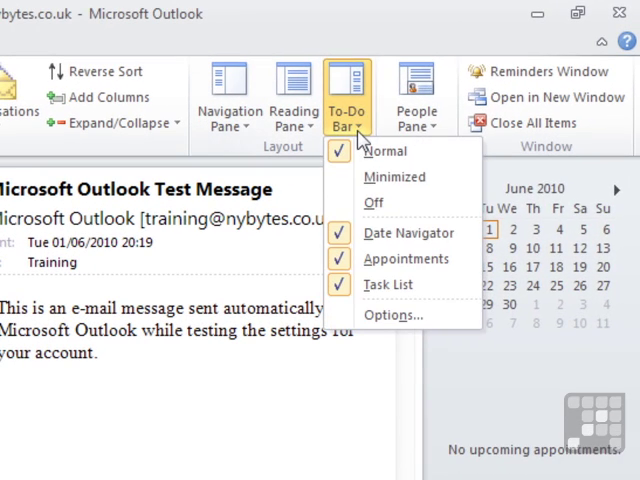
pyautogui.click(372, 202)
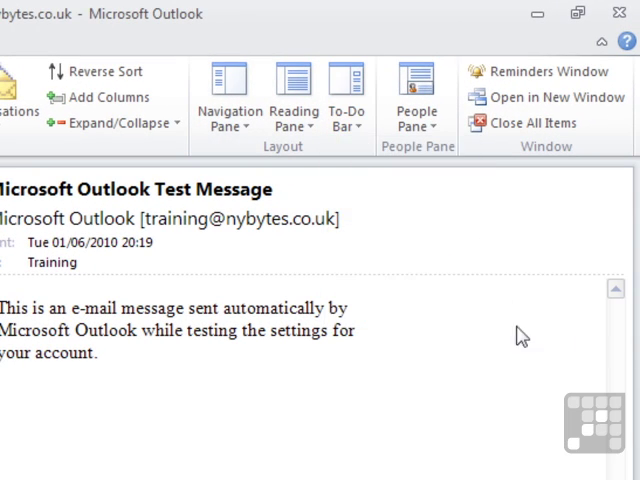
pyautogui.click(344, 96)
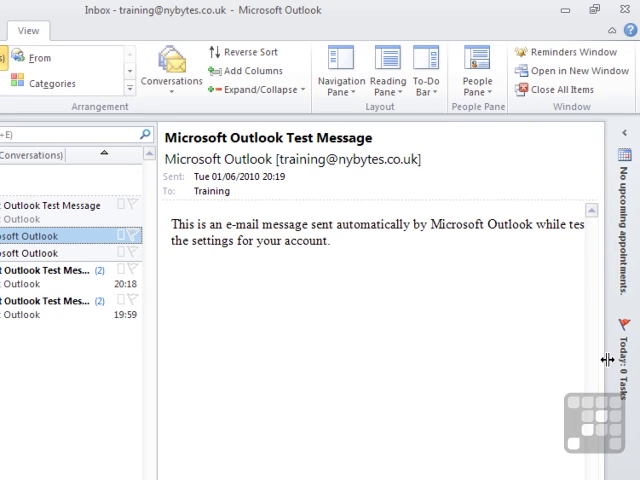
pyautogui.moveTo(616, 212)
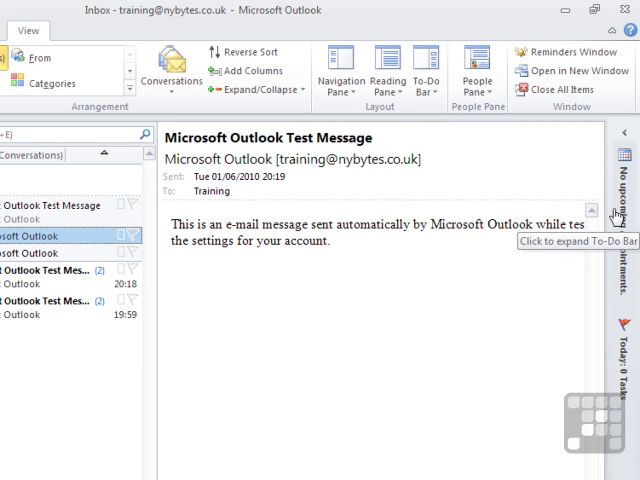
pyautogui.click(424, 68)
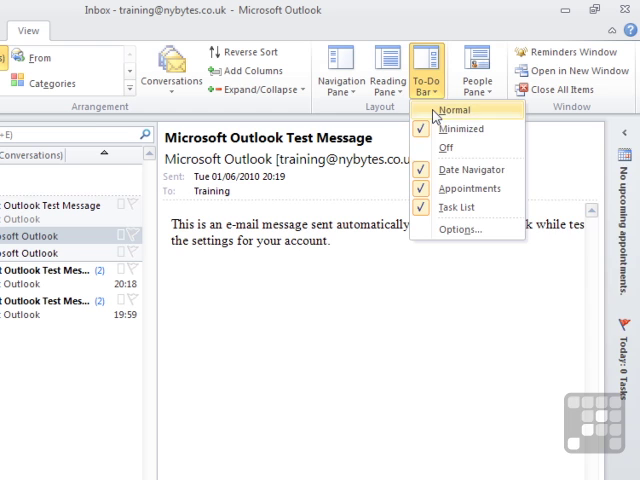
pyautogui.click(454, 108)
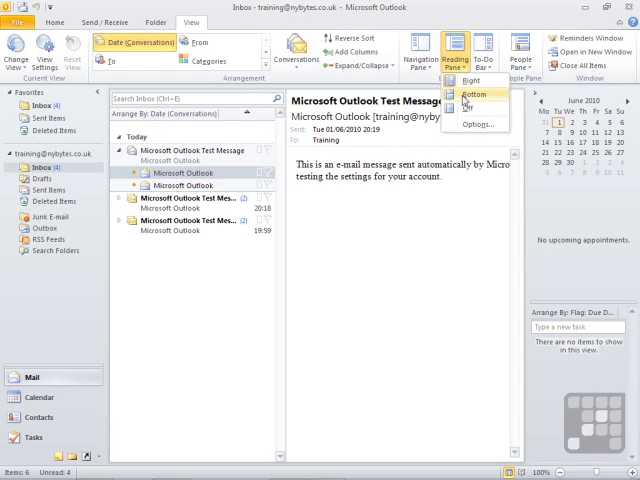
pyautogui.click(464, 94)
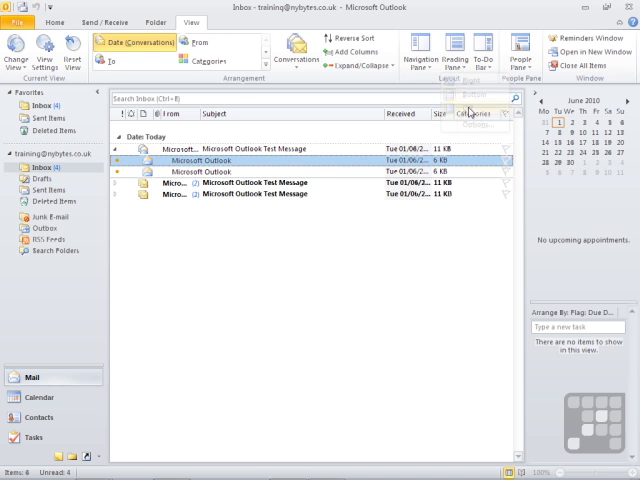
pyautogui.click(204, 172)
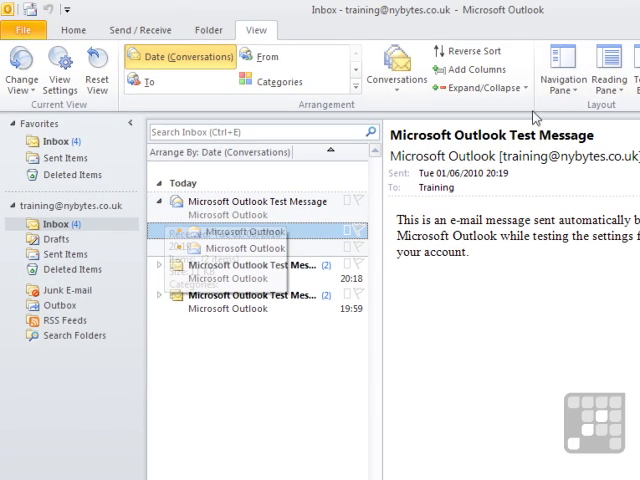
pyautogui.click(562, 64)
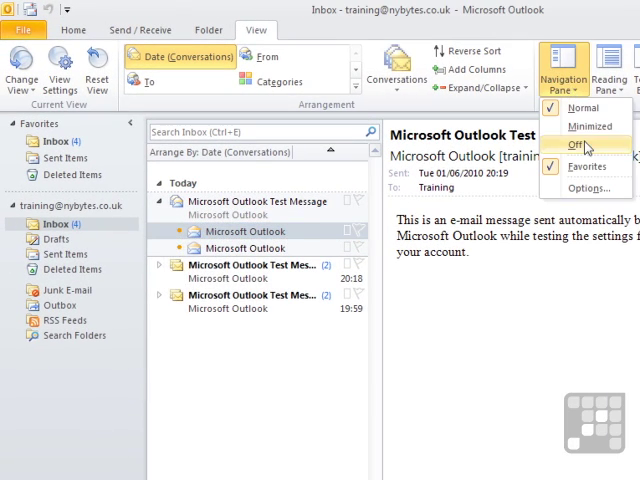
pyautogui.click(576, 146)
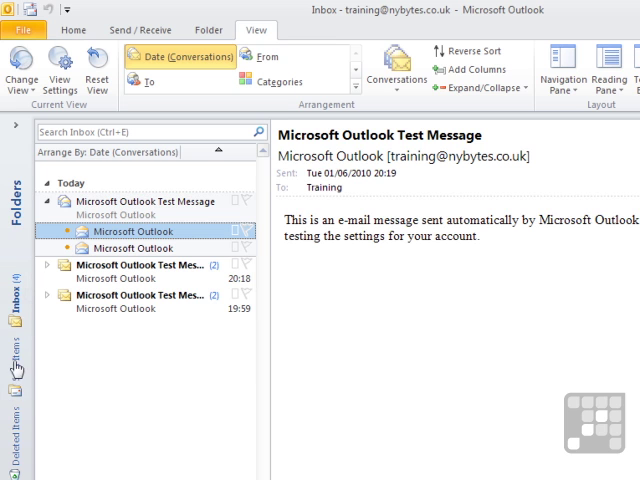
pyautogui.click(564, 76)
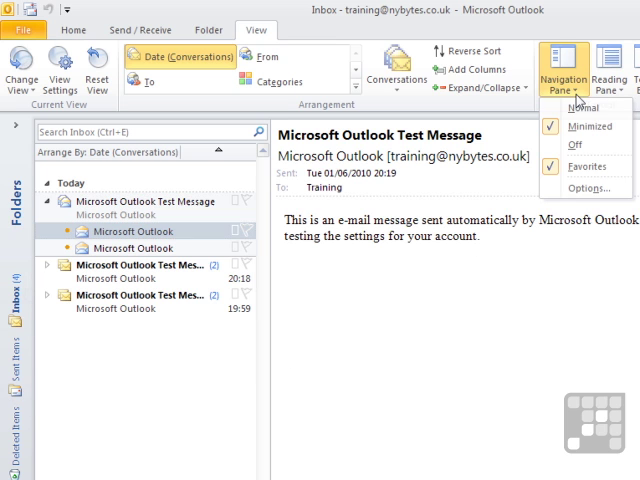
pyautogui.click(580, 108)
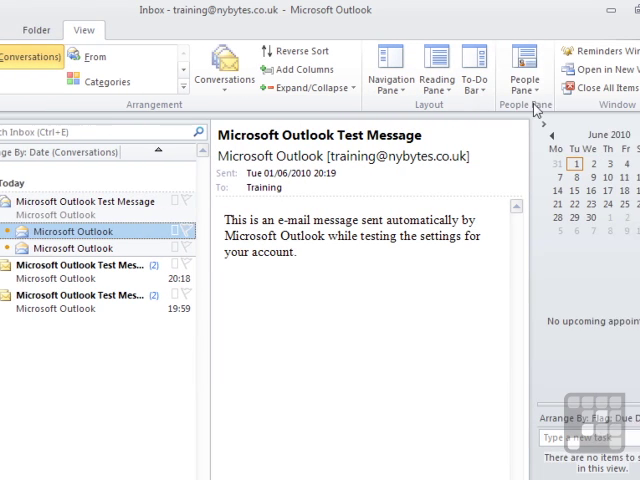
# Set the People Pane to Normal so sender details appear beneath the message
pyautogui.click(522, 72)
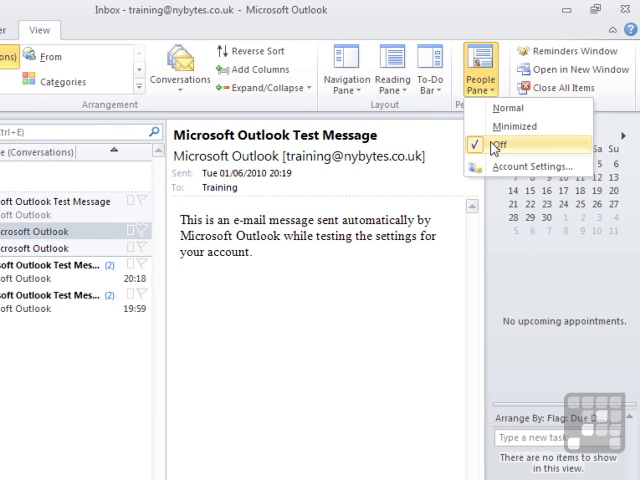
pyautogui.click(508, 144)
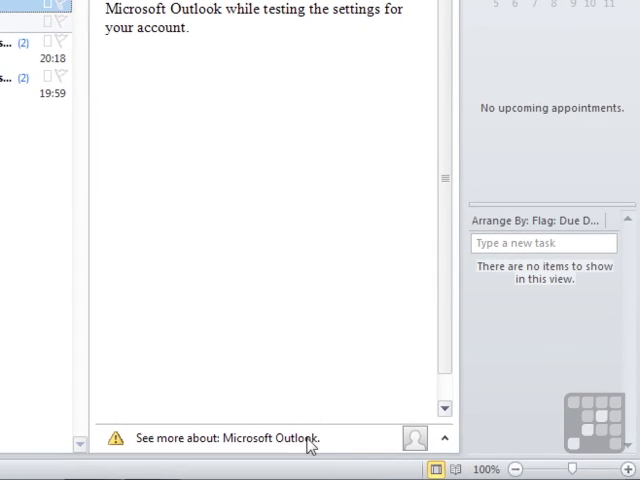
pyautogui.moveTo(260, 360)
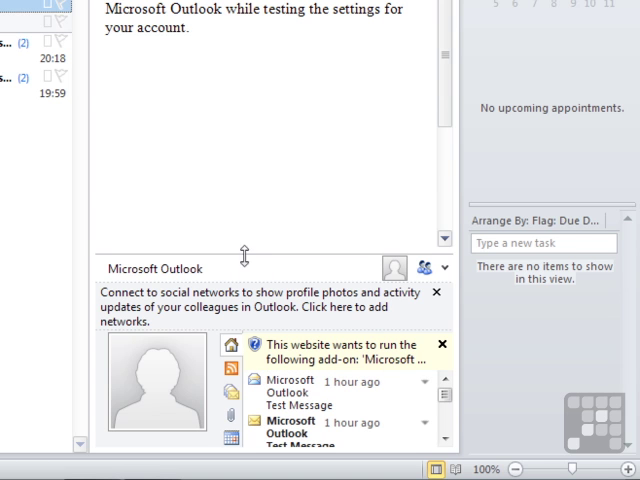
pyautogui.moveTo(232, 272)
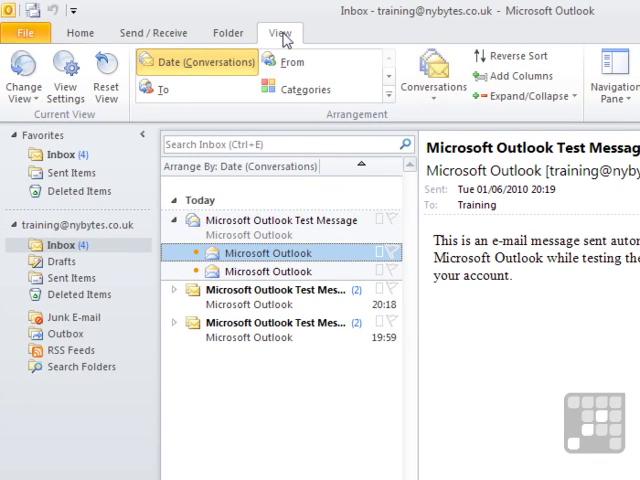
# Return from Send / Receive to the Home tab's main Inbox mail commands
pyautogui.click(152, 32)
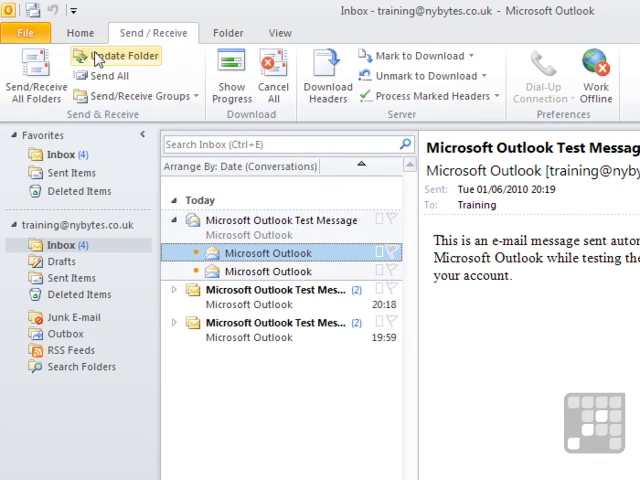
pyautogui.click(80, 32)
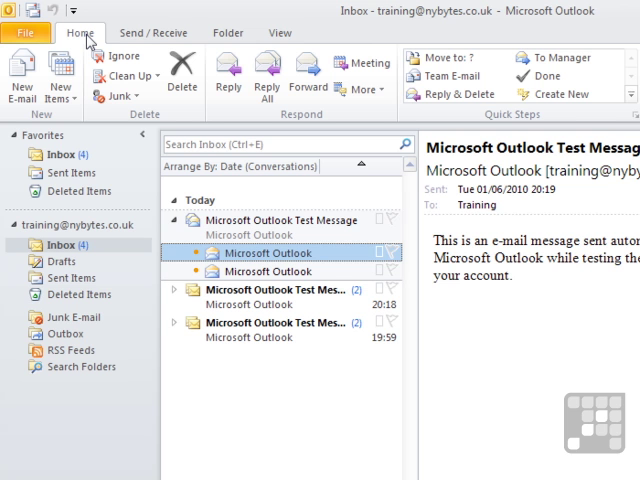
pyautogui.click(80, 308)
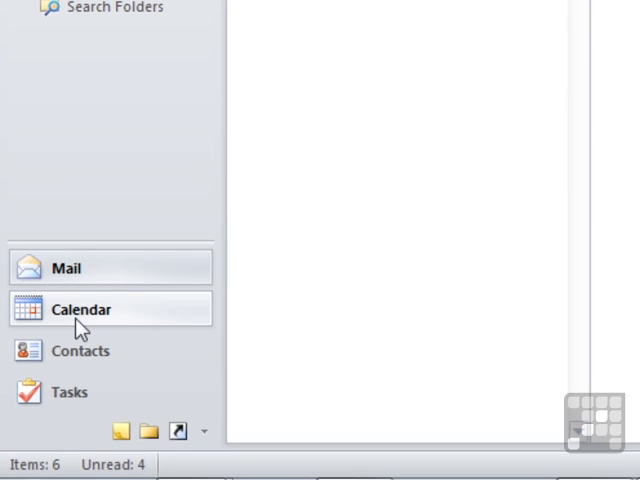
# Switch between Calendar, Contacts, Tasks and back, watching the Home ribbon change for each
pyautogui.click(80, 308)
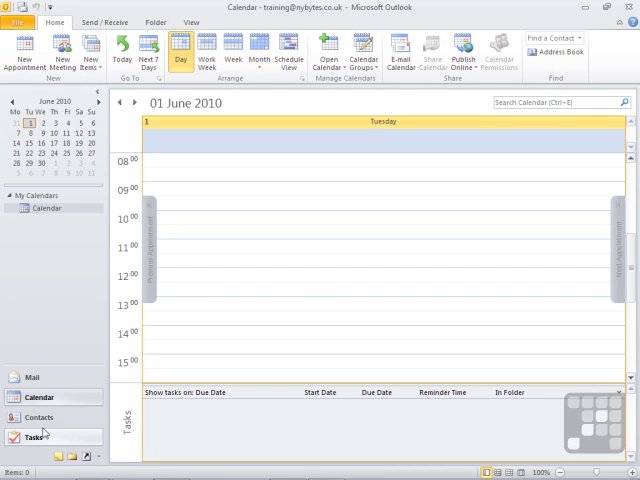
pyautogui.click(40, 416)
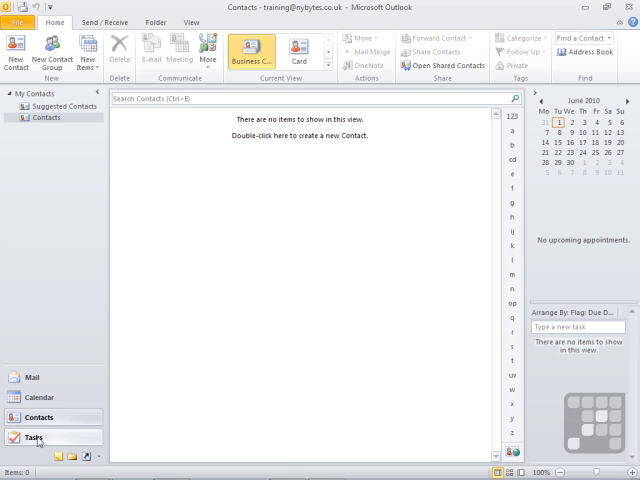
pyautogui.click(34, 436)
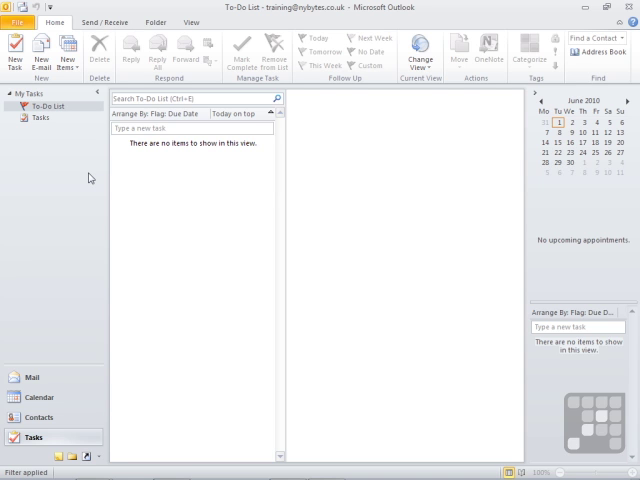
pyautogui.moveTo(48, 416)
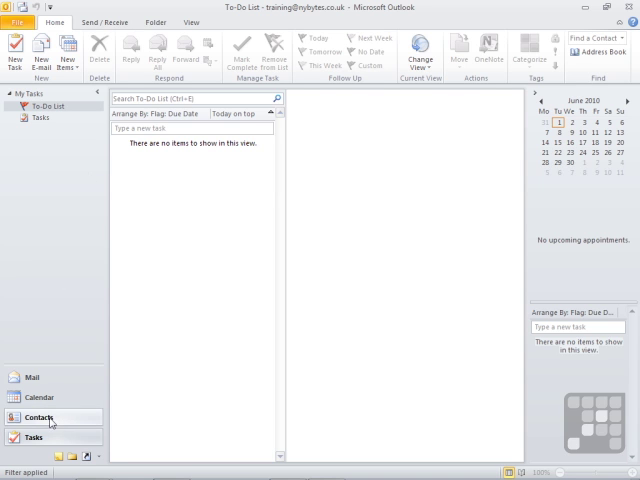
pyautogui.click(40, 396)
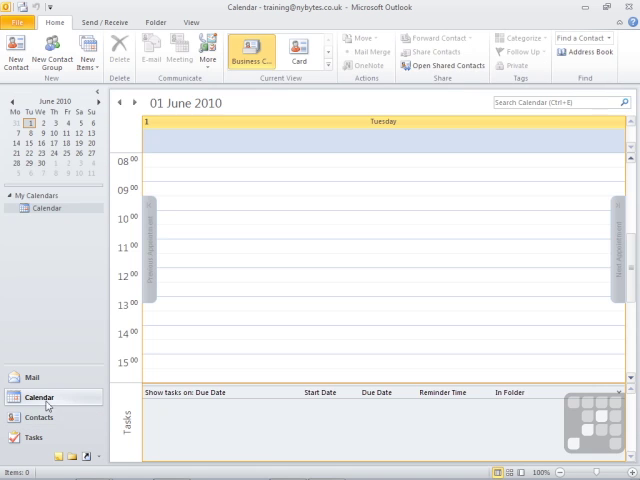
pyautogui.click(40, 378)
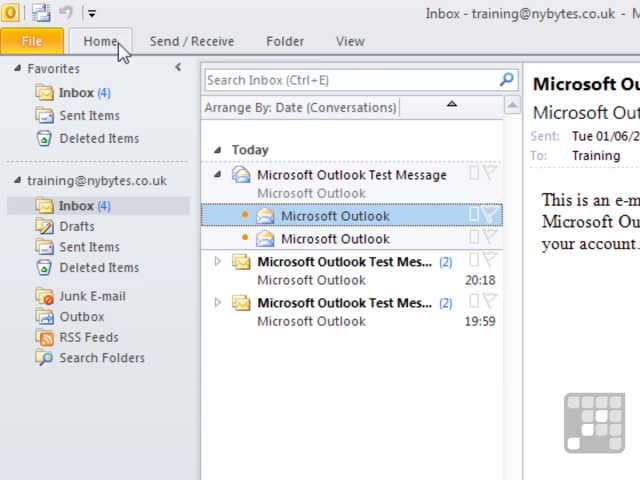
# With the ribbon minimized, peek at the Home, Send / Receive and Folder commands, then hide them
pyautogui.click(100, 40)
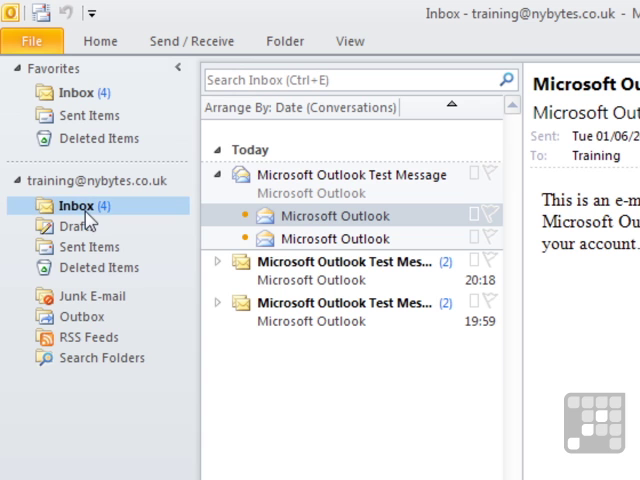
pyautogui.moveTo(100, 40)
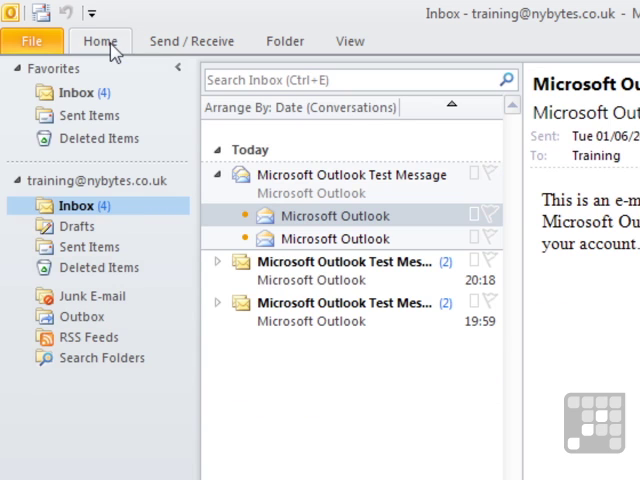
pyautogui.click(100, 40)
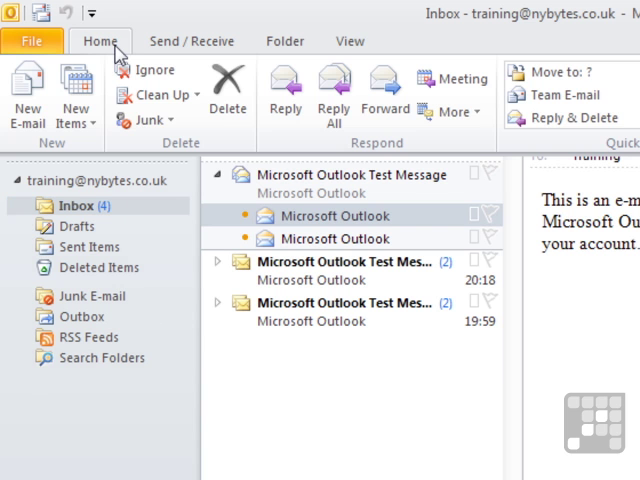
pyautogui.click(192, 40)
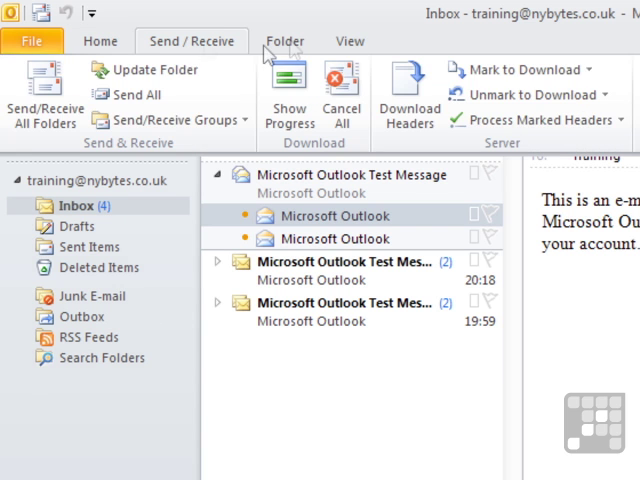
pyautogui.click(284, 40)
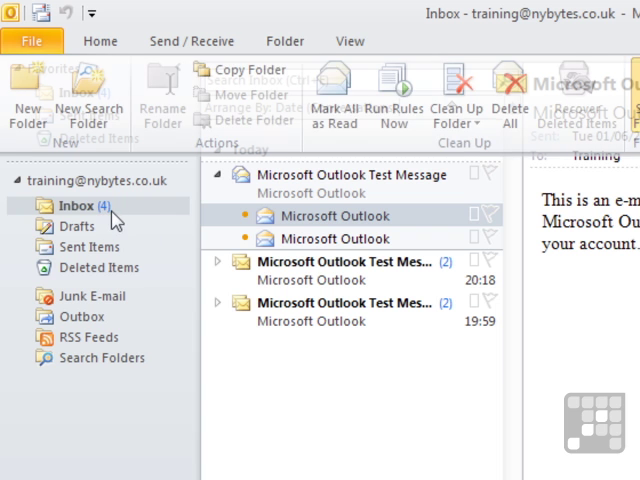
pyautogui.click(100, 40)
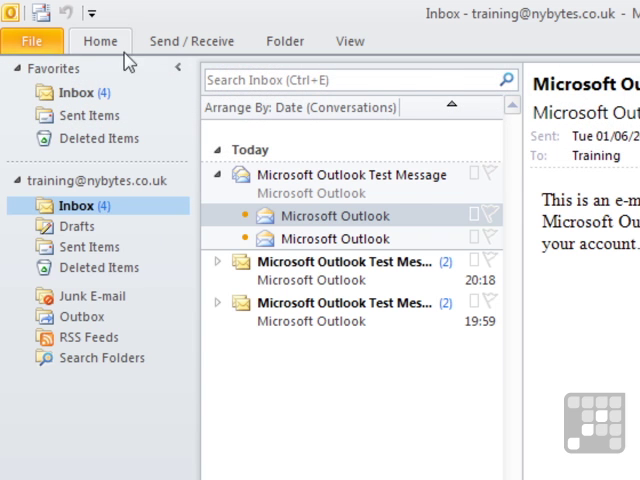
pyautogui.click(100, 40)
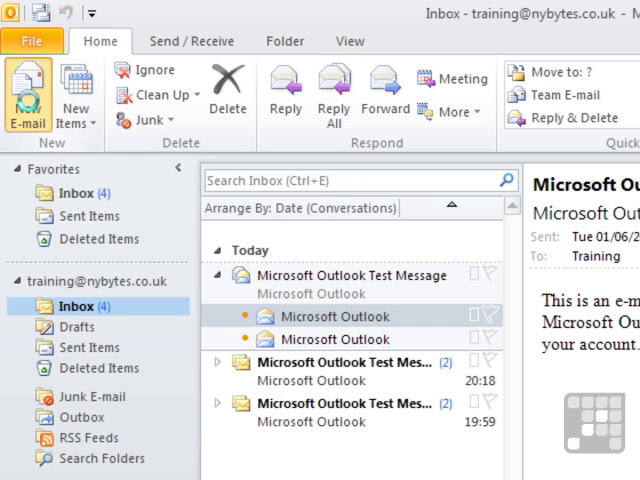
# Start a new e-mail and browse its Format Text and Review command sets
pyautogui.click(28, 96)
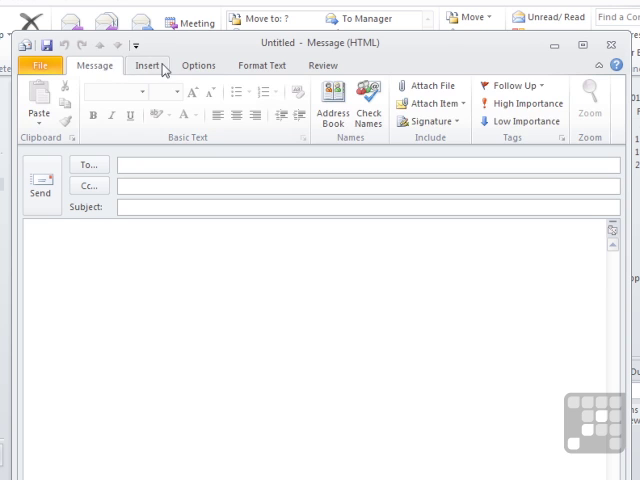
pyautogui.click(262, 64)
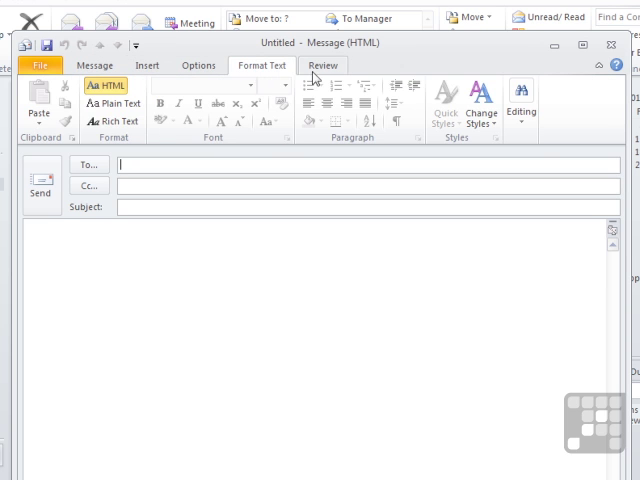
pyautogui.click(96, 64)
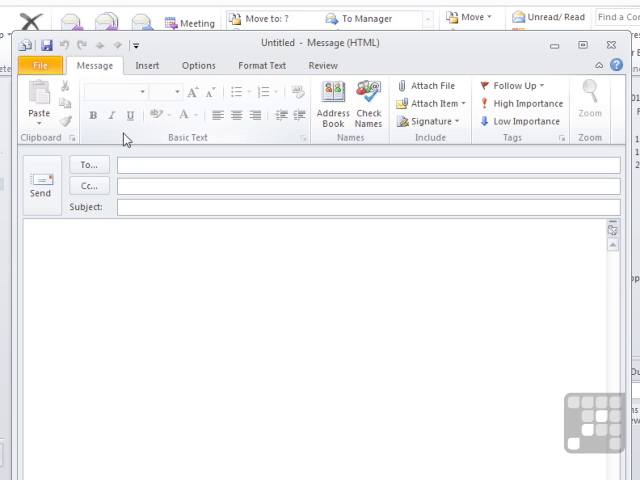
pyautogui.moveTo(514, 84)
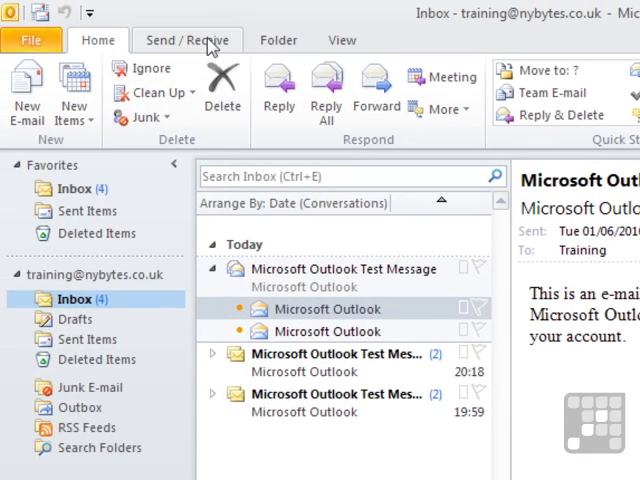
# Show the Inbox's Send / Receive commands, then its View arrangement options
pyautogui.click(188, 40)
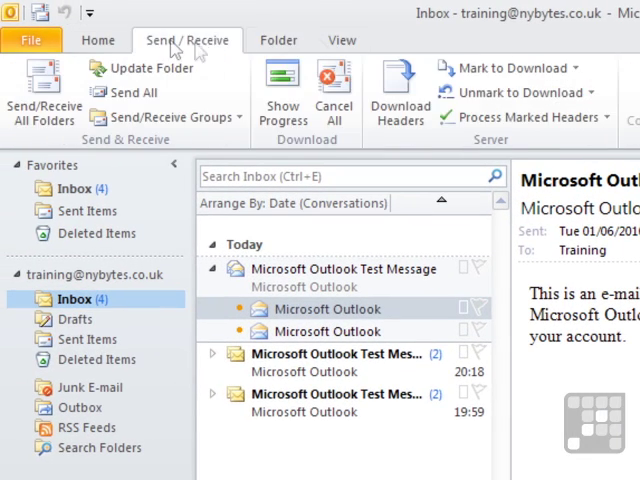
pyautogui.click(342, 40)
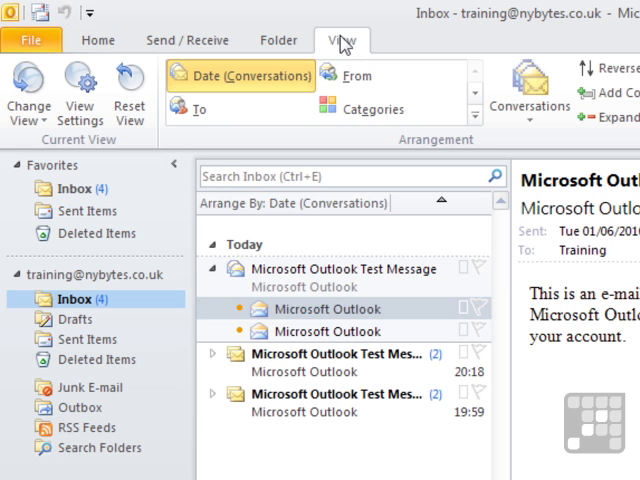